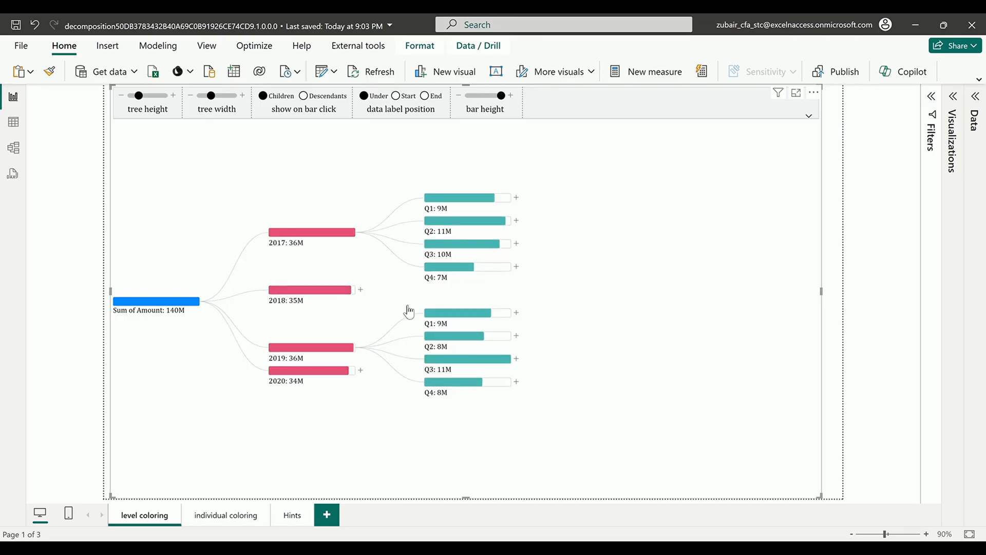
- Add Sum of Target from Year_Hierarchy as target data and expand 2017 into quarters
left_click(515, 198)
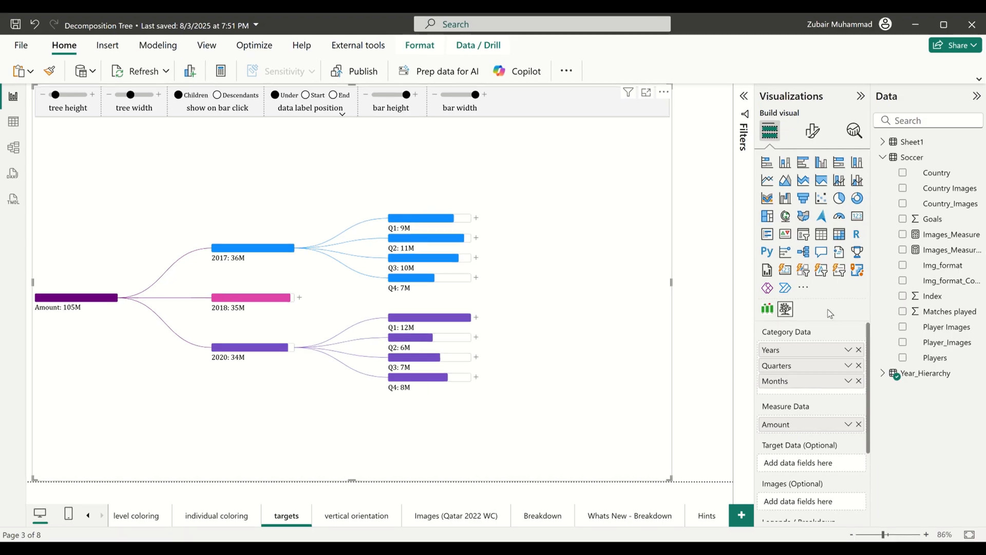
mouse_move(585, 276)
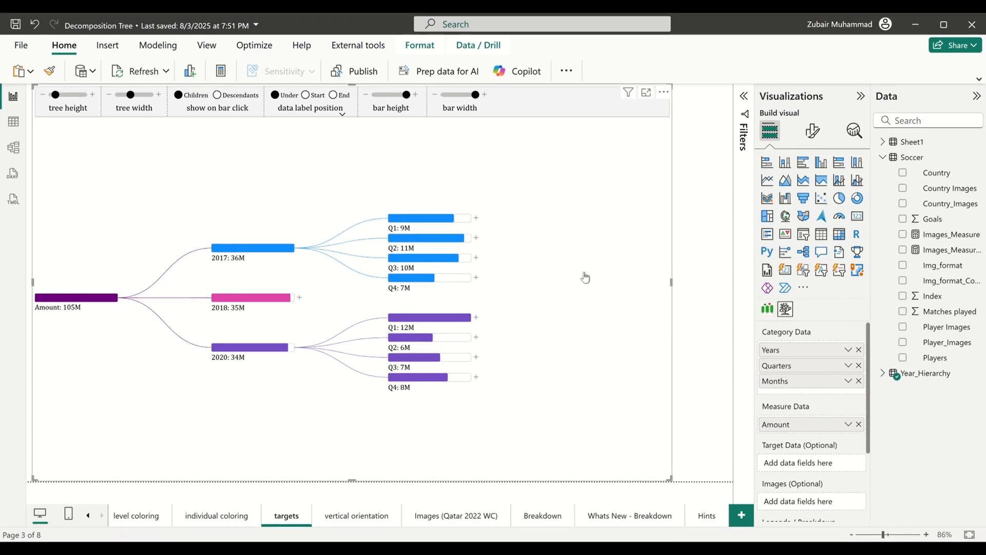
left_click(883, 373)
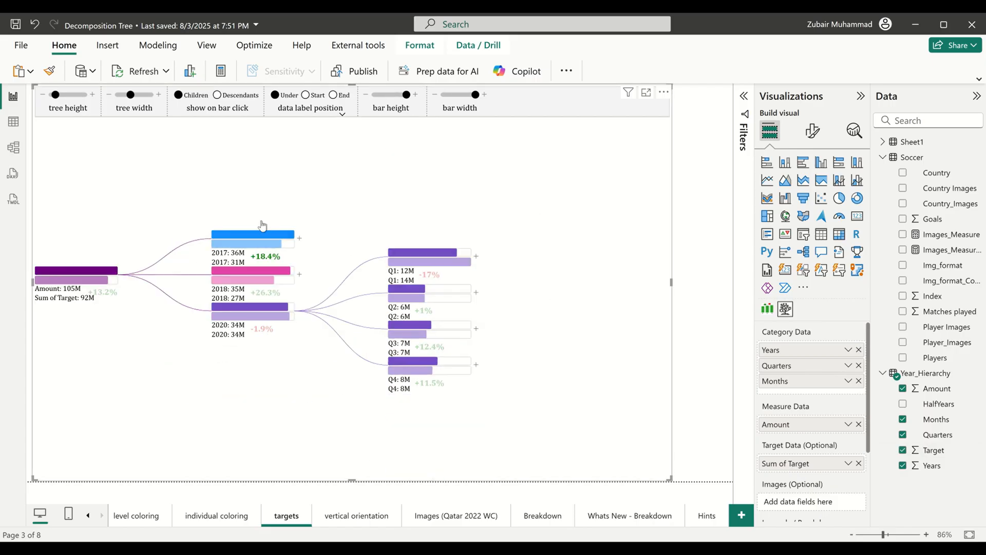
left_click(252, 307)
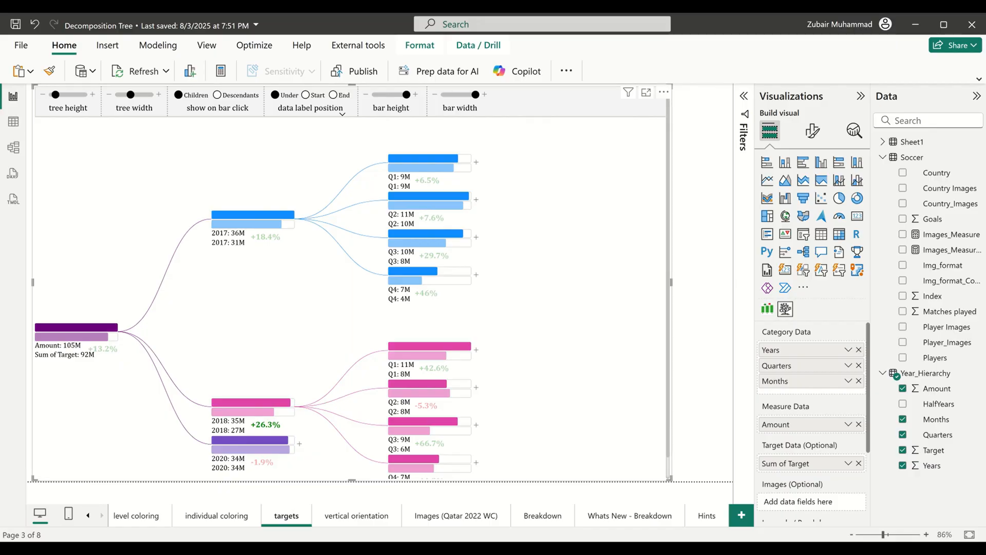
mouse_move(496, 273)
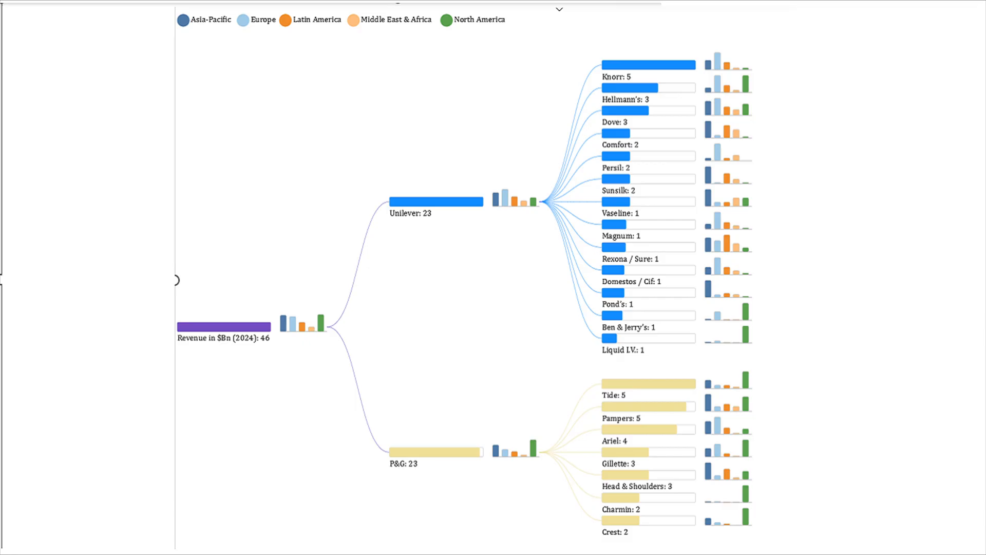
- Add a blank report page holding an empty Decomposition Tree - All Expanding visual
left_click(741, 515)
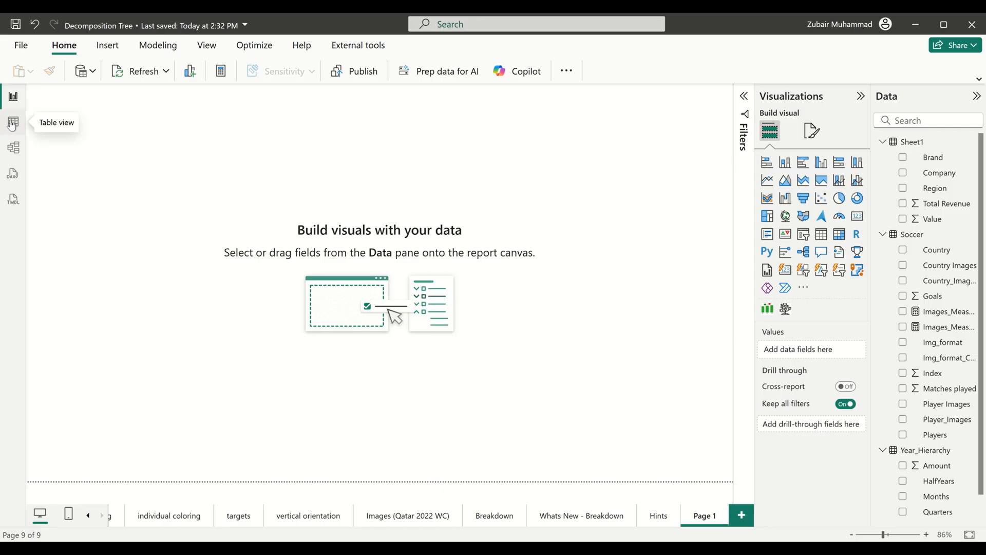
left_click(12, 123)
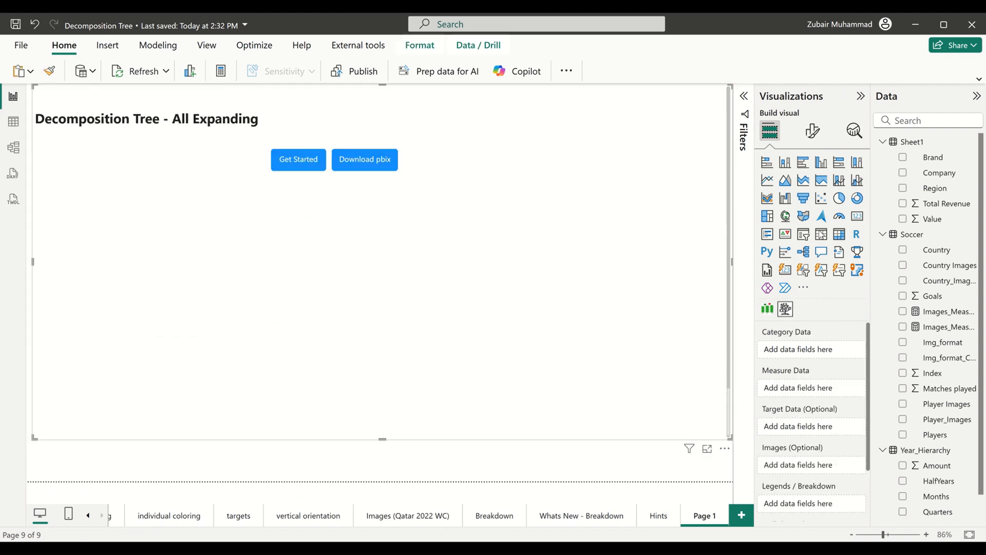
- Split Sum of Value by Company and Brand with labels at bar ends, fully expanded
left_click(903, 173)
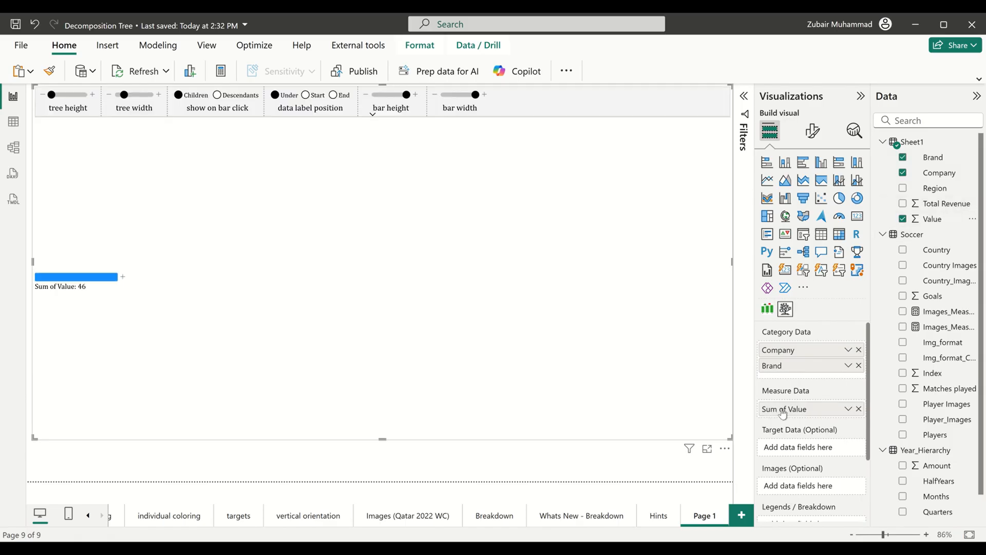
left_click(332, 94)
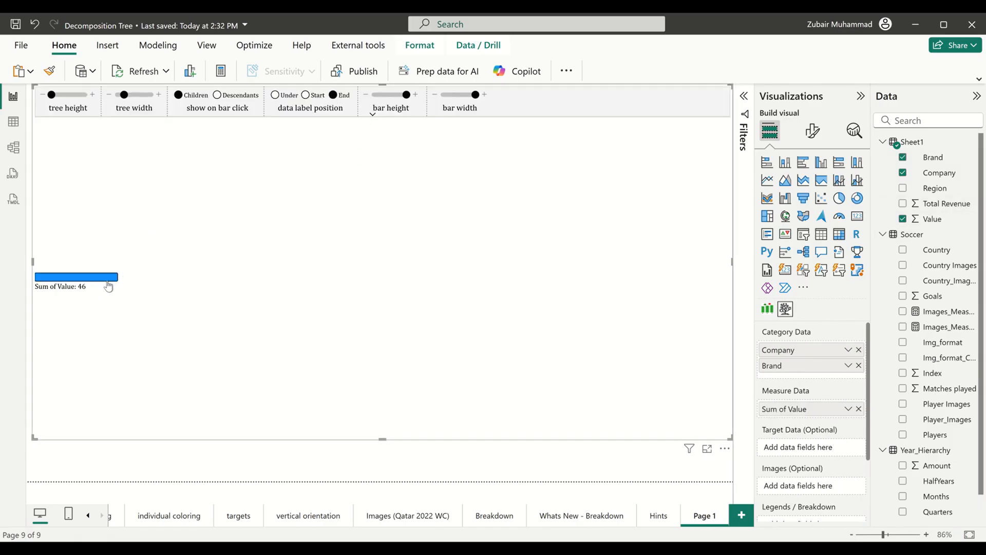
left_click(75, 278)
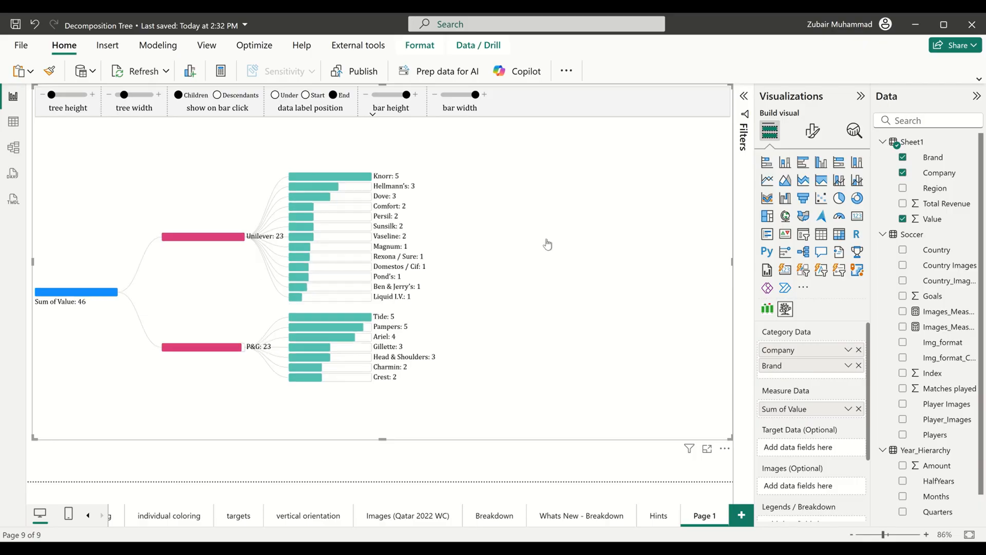
left_click(812, 131)
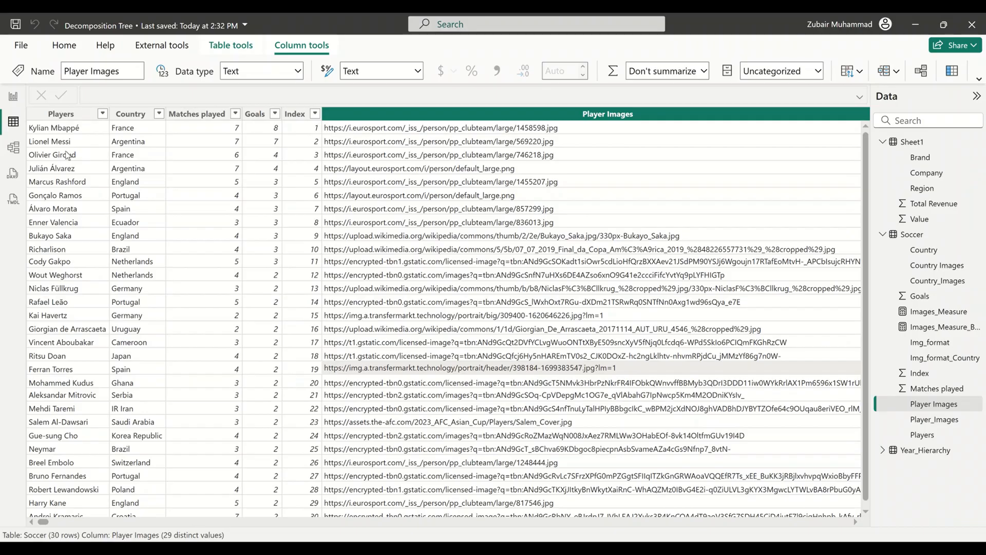
- Review the Soccer table's Players, Country, Matches played, Index and Player Images columns
left_click(61, 115)
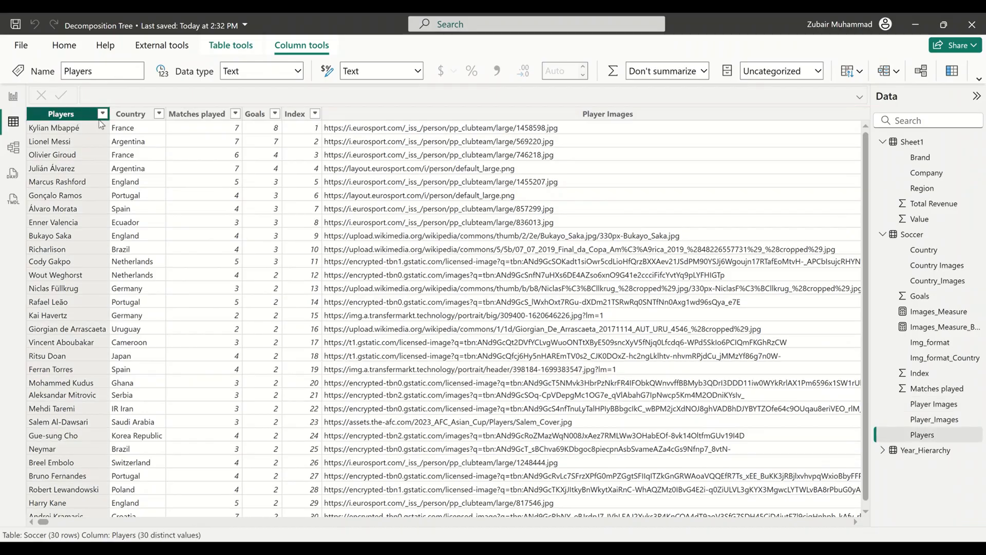
left_click(130, 114)
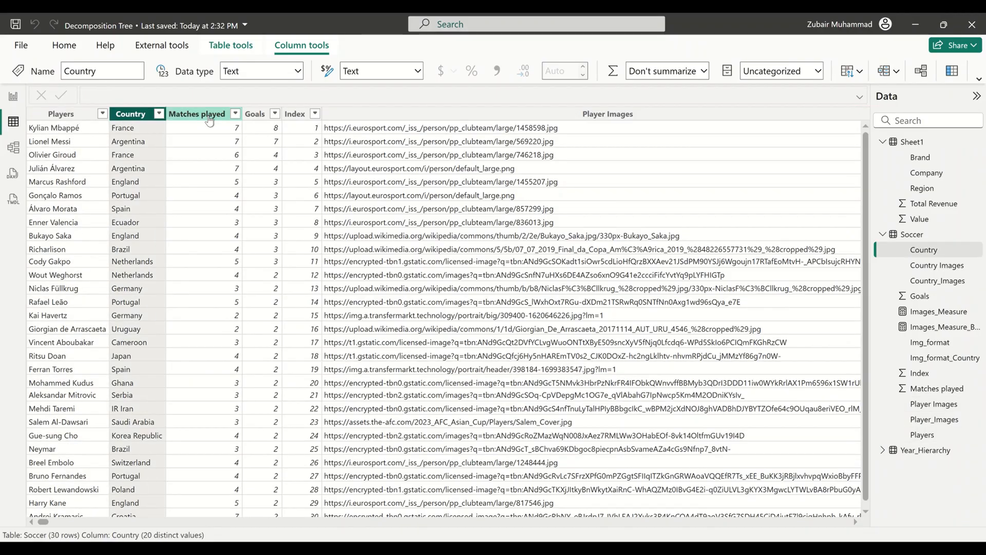
left_click(196, 115)
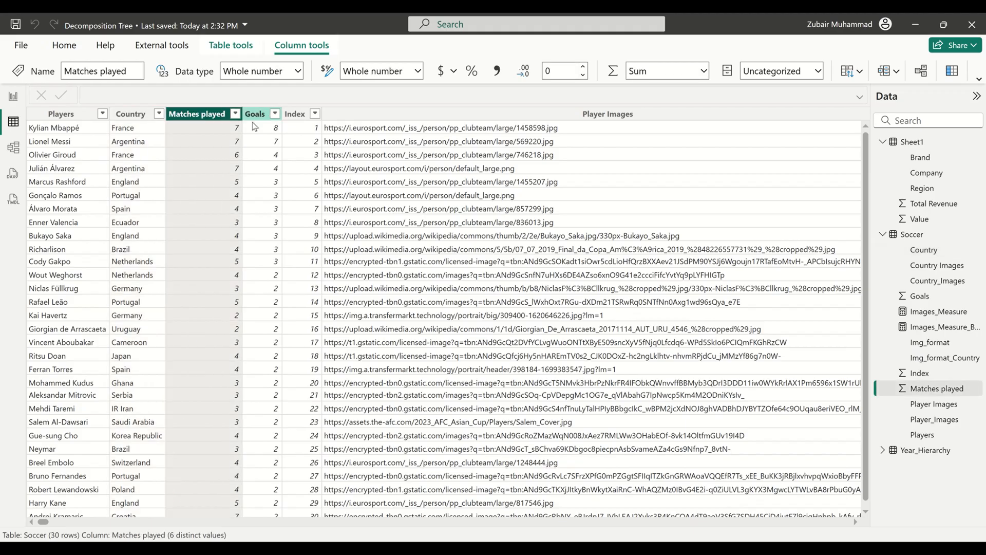
left_click(295, 114)
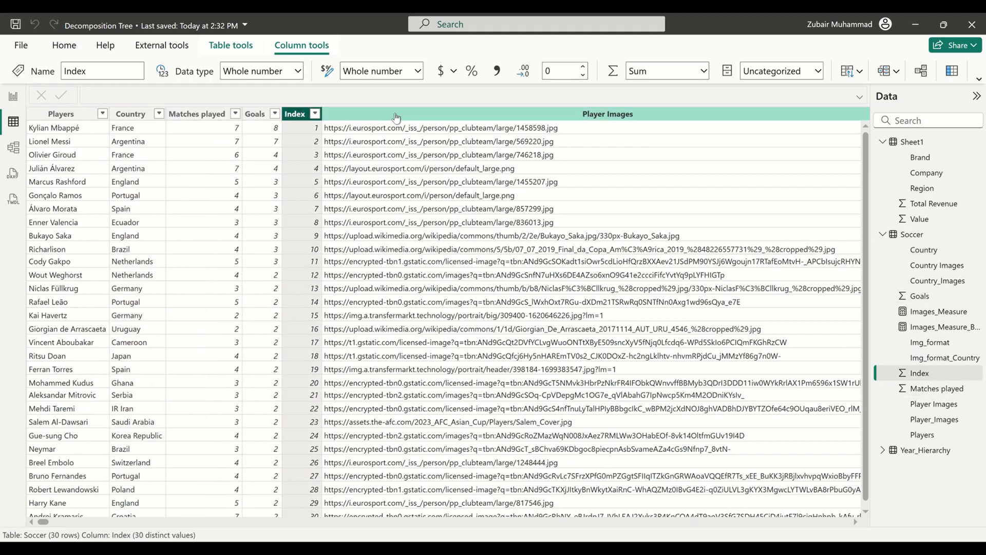
left_click(607, 114)
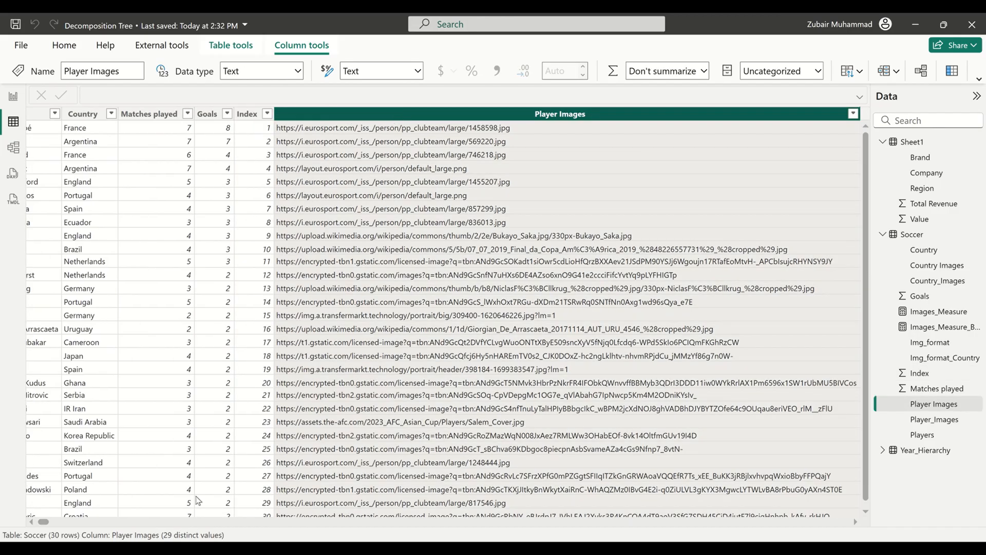
mouse_move(29, 481)
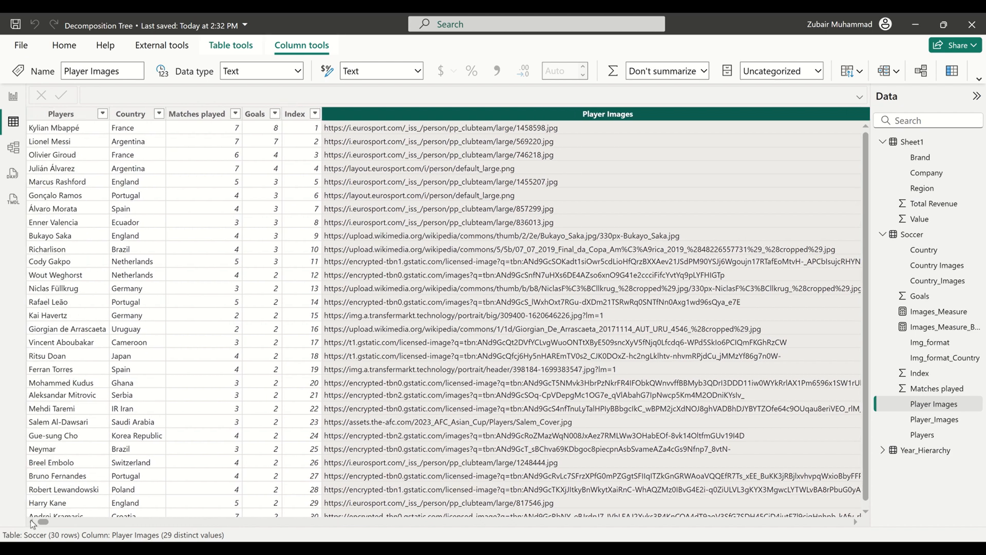
left_click(130, 114)
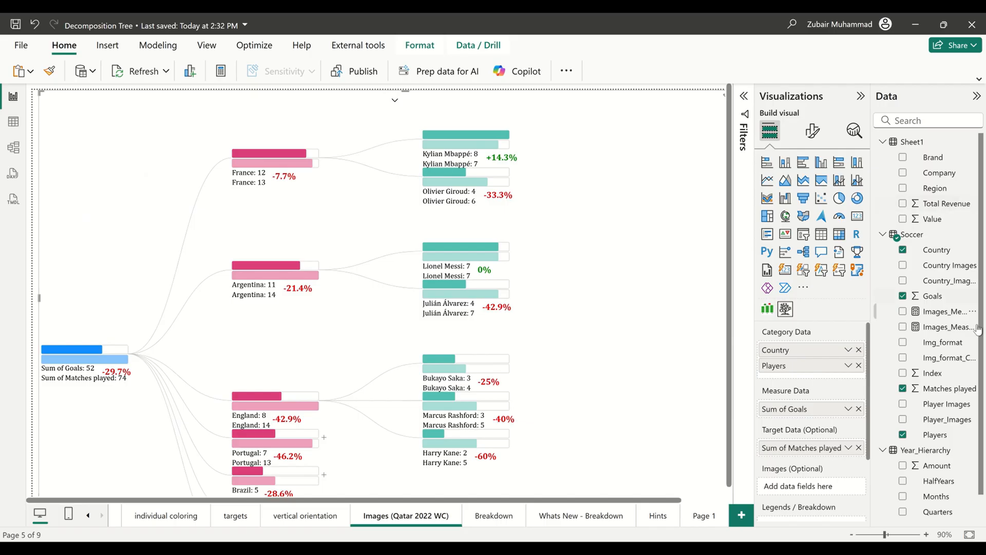
- Feed the Images_Measure_Base64 measure into the tree so flags and player photos appear
left_click(949, 327)
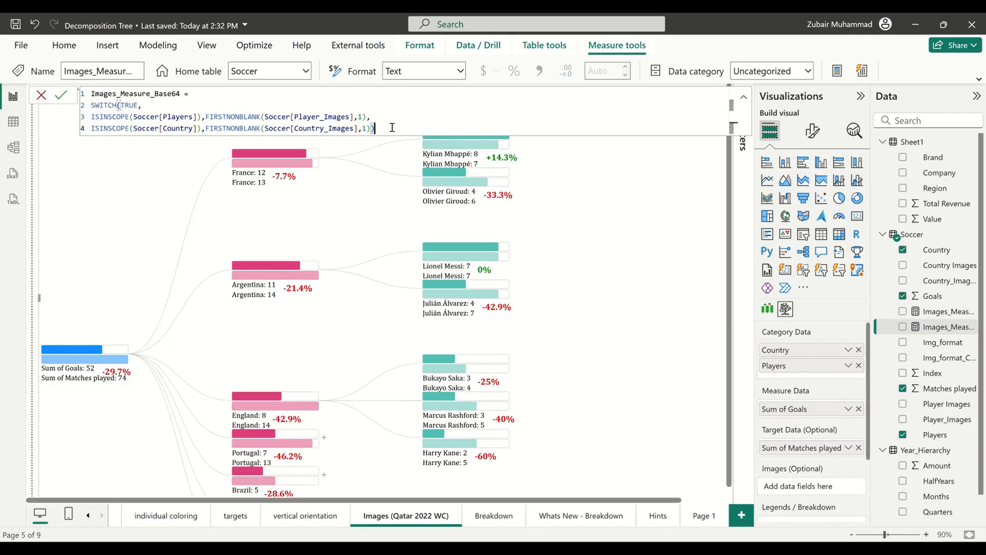
key("ctrl+a")
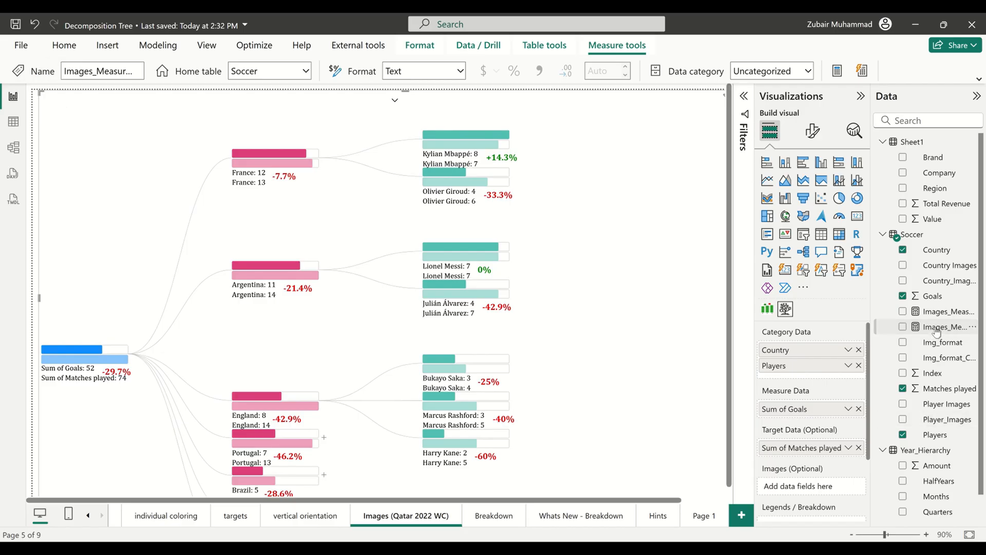
scroll("down", 3)
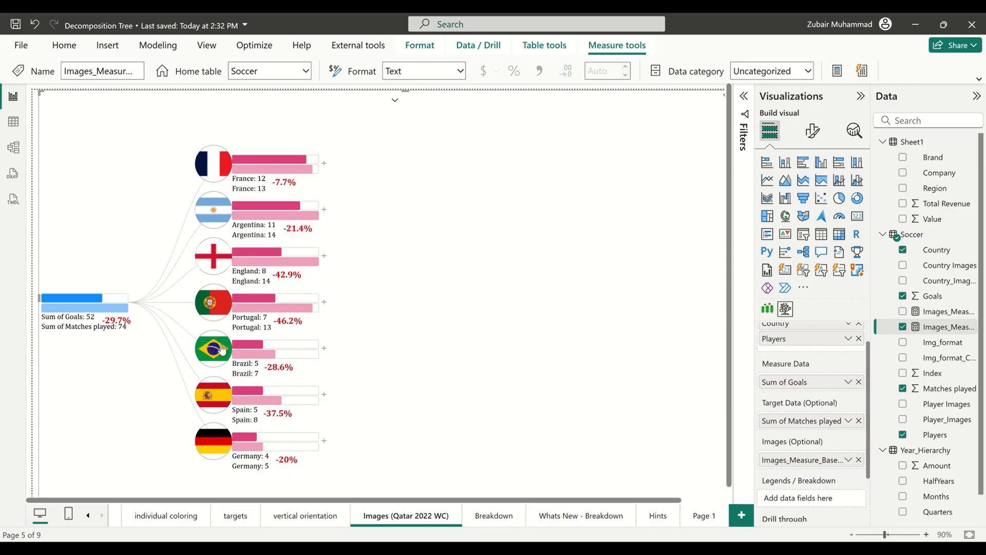
mouse_move(218, 390)
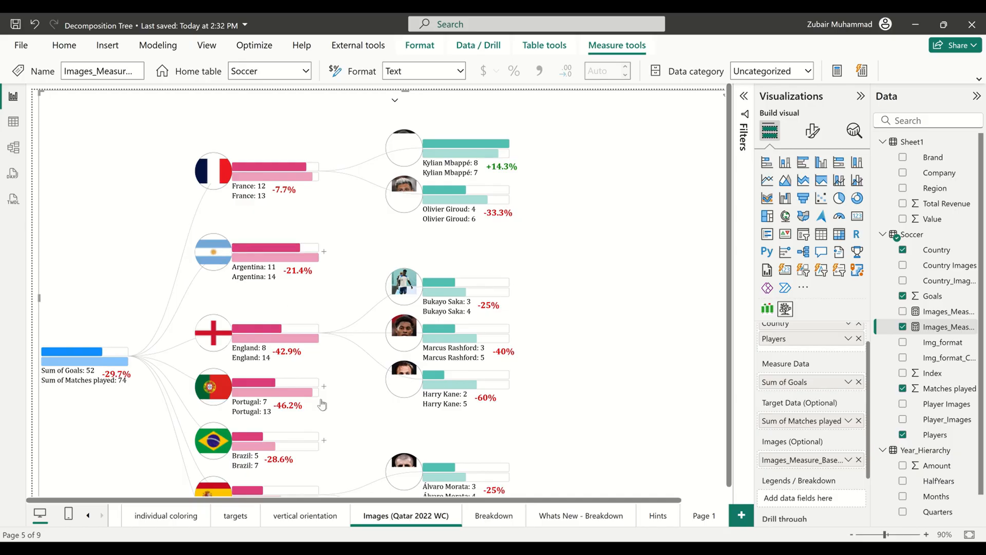
scroll("down", 3)
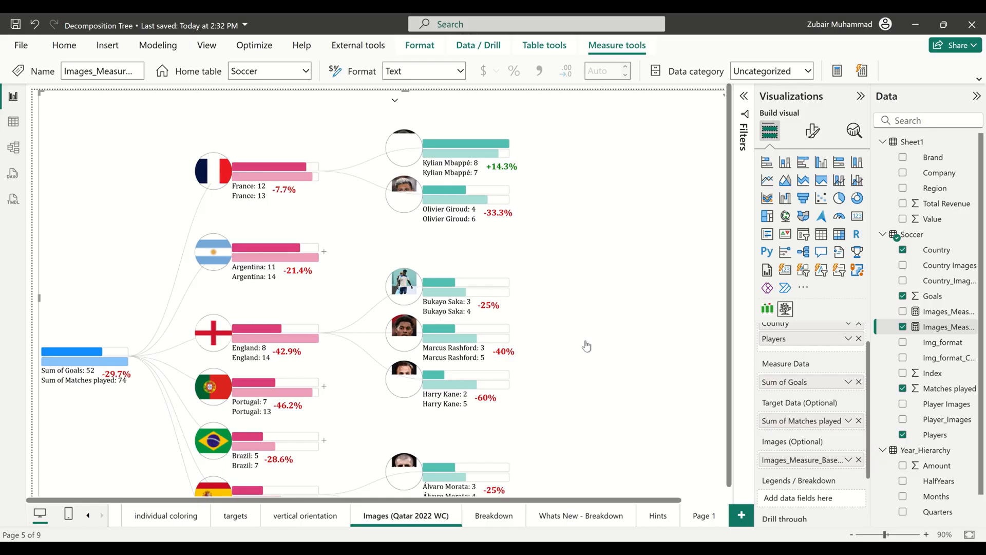
mouse_move(489, 273)
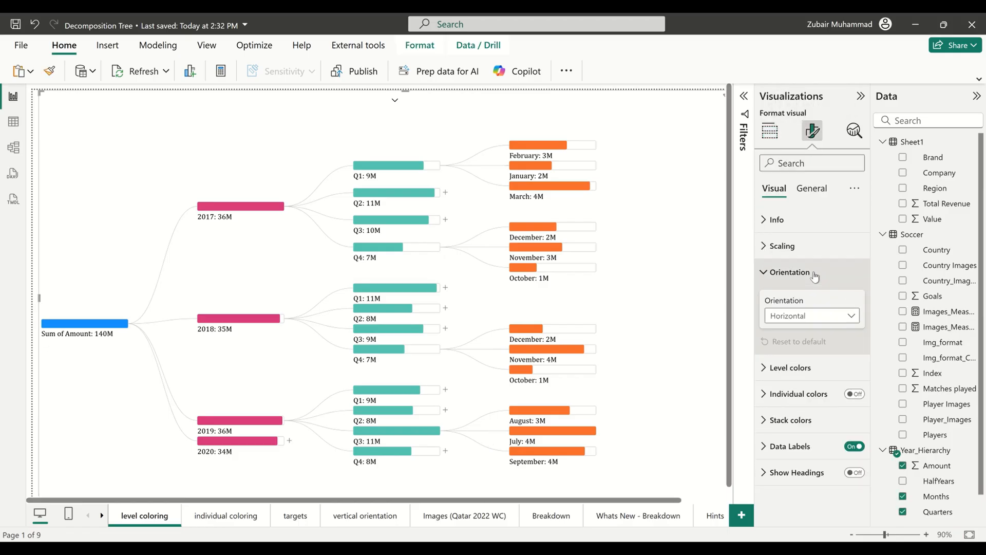
- Lay the level coloring tree out vertically, then move to the individual coloring page
left_click(812, 315)
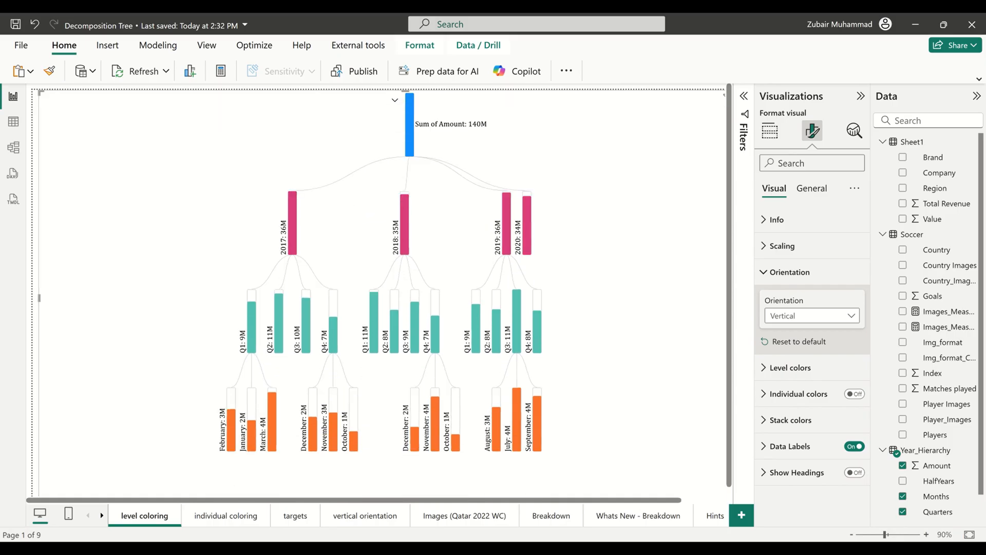
left_click(225, 515)
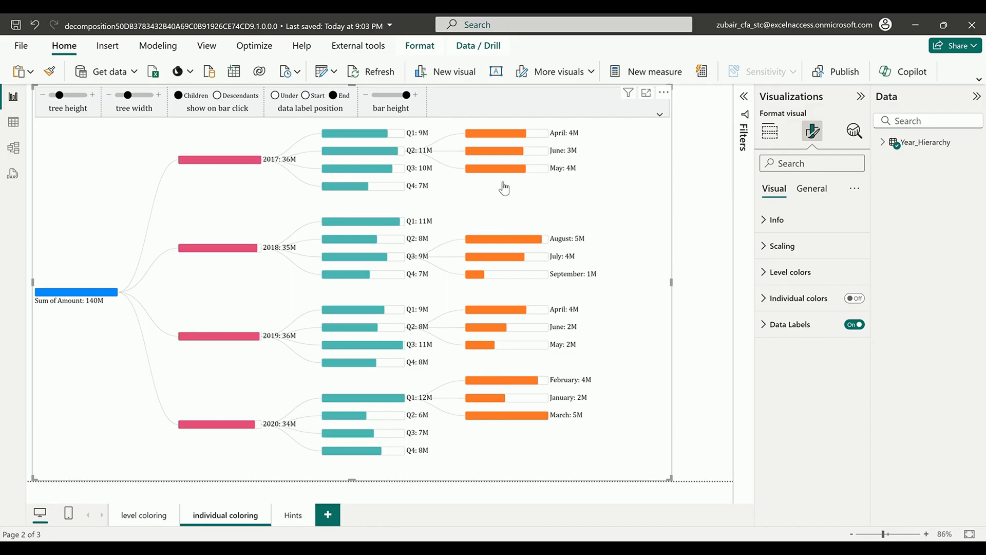
mouse_move(832, 298)
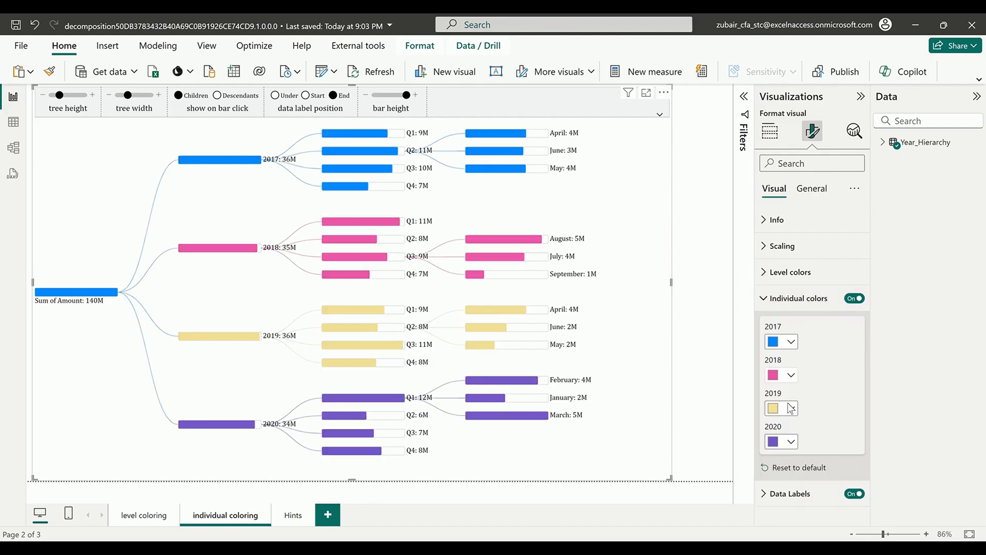
- Give each year branch its own colour: 2017 blue, 2018 pink, 2019 yellow, 2020 purple
left_click(774, 408)
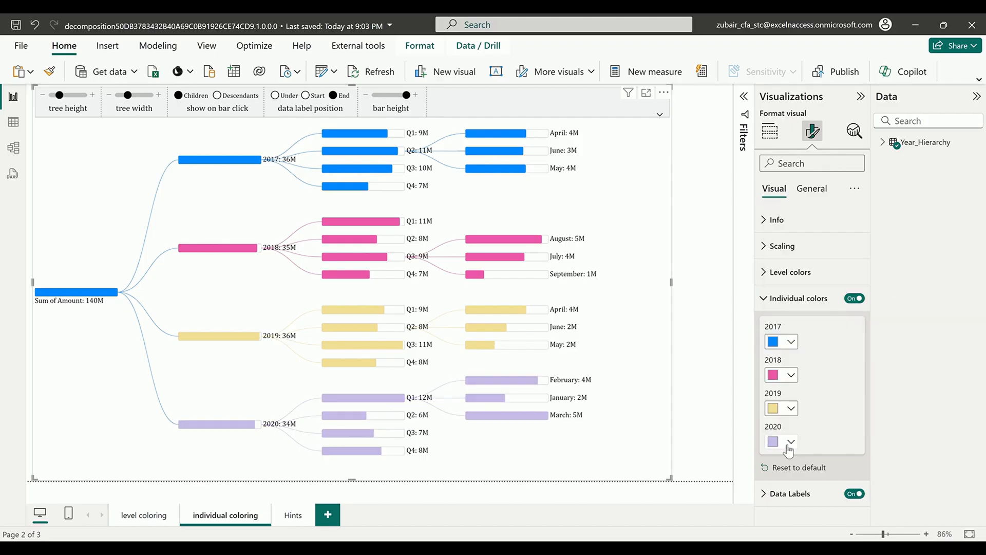
left_click(773, 442)
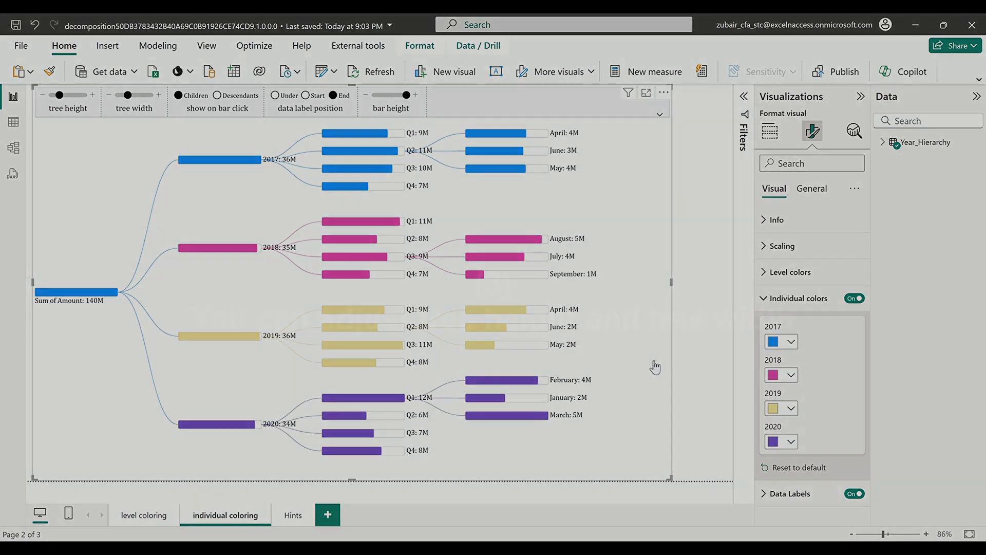
left_click(770, 131)
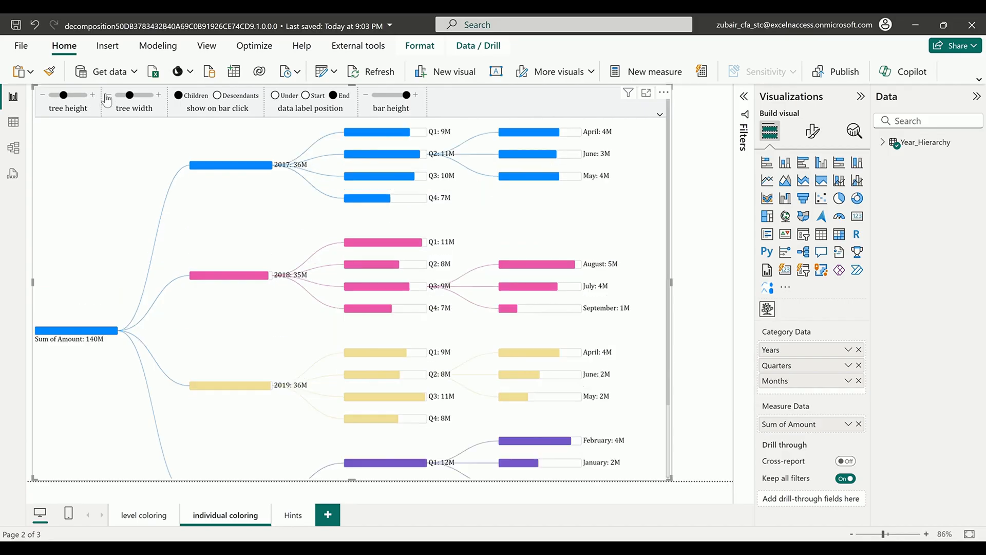
mouse_move(167, 106)
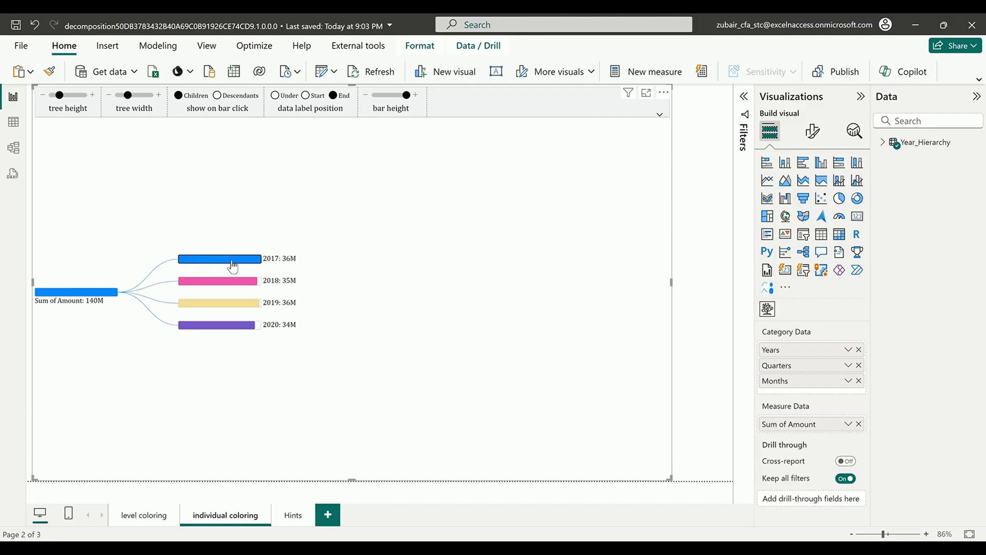
- Test bar-click expansion as Descendants on 2017, then revert it to Children
left_click(219, 258)
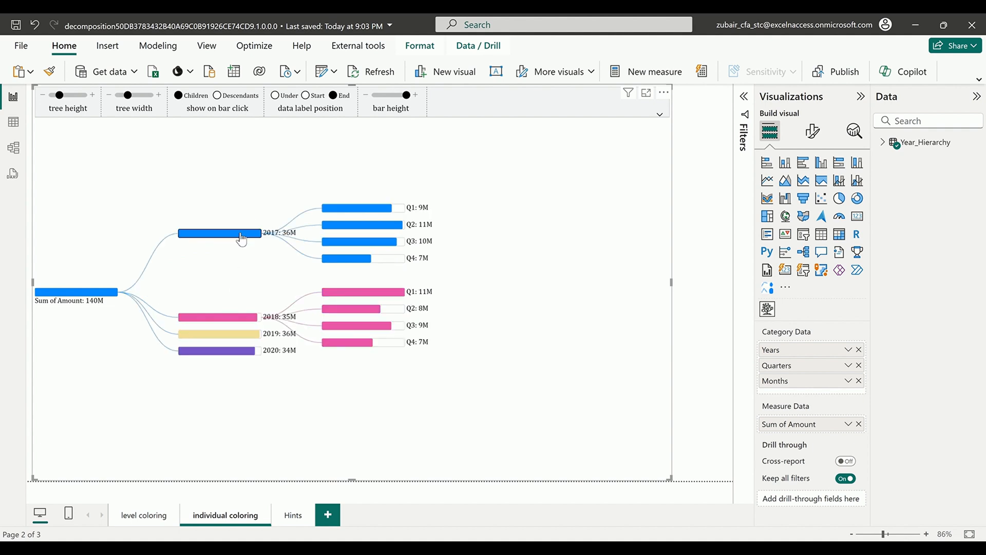
left_click(218, 284)
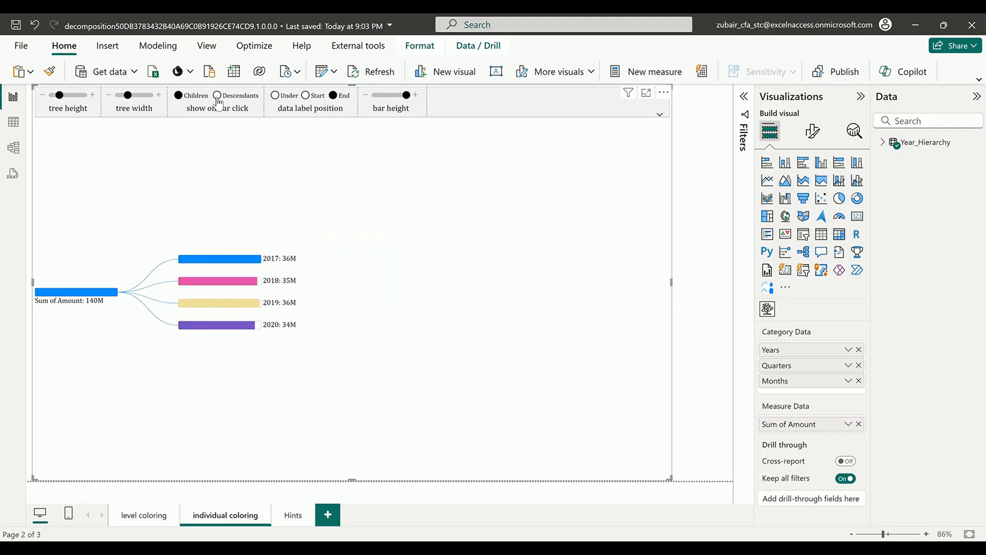
left_click(217, 95)
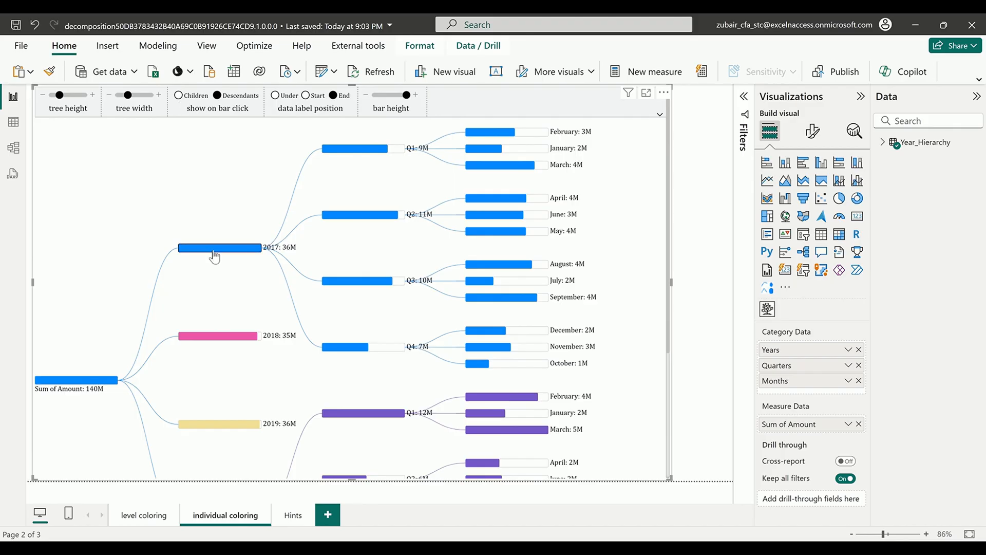
left_click(218, 248)
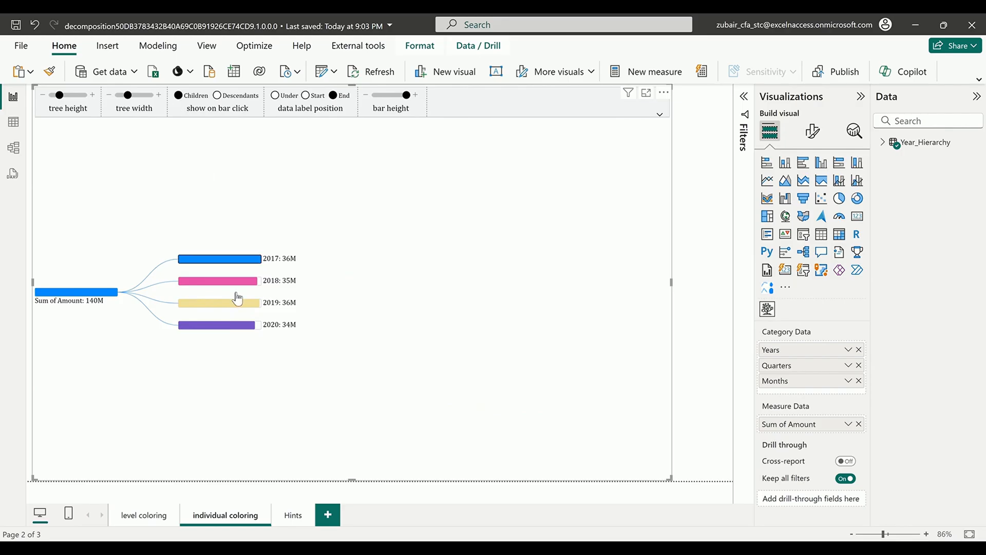
left_click(218, 280)
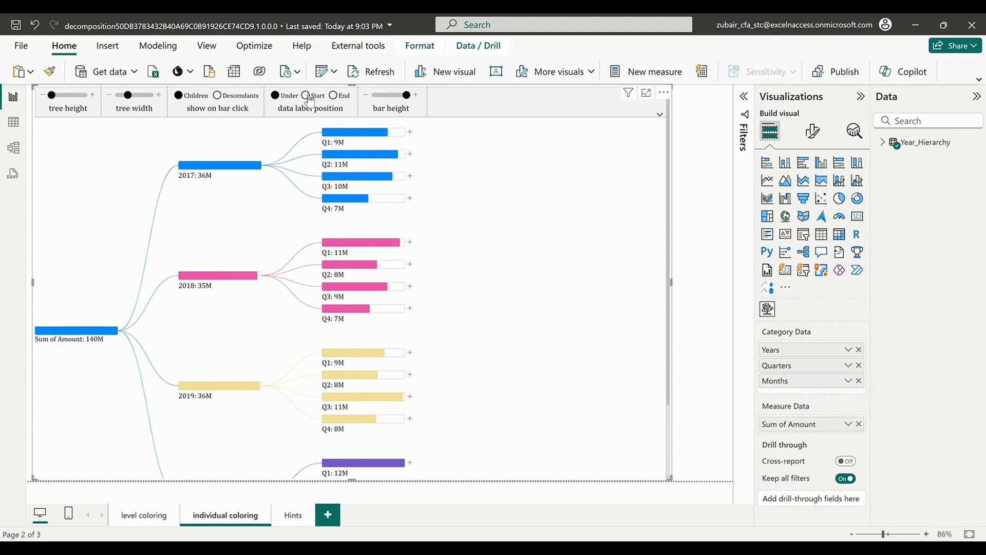
- Try data labels at Start and End, then settle on Under the bars
left_click(306, 94)
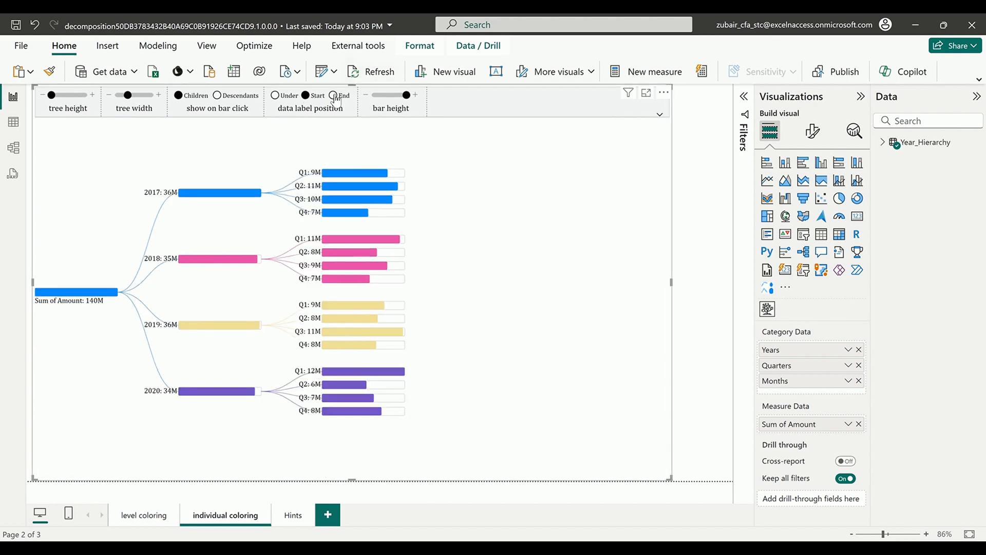
left_click(334, 95)
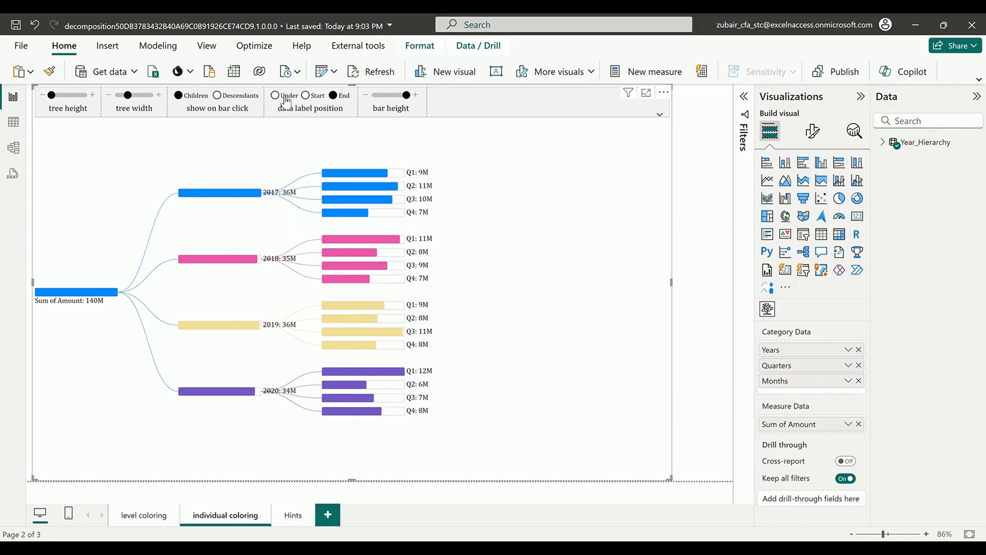
left_click(275, 95)
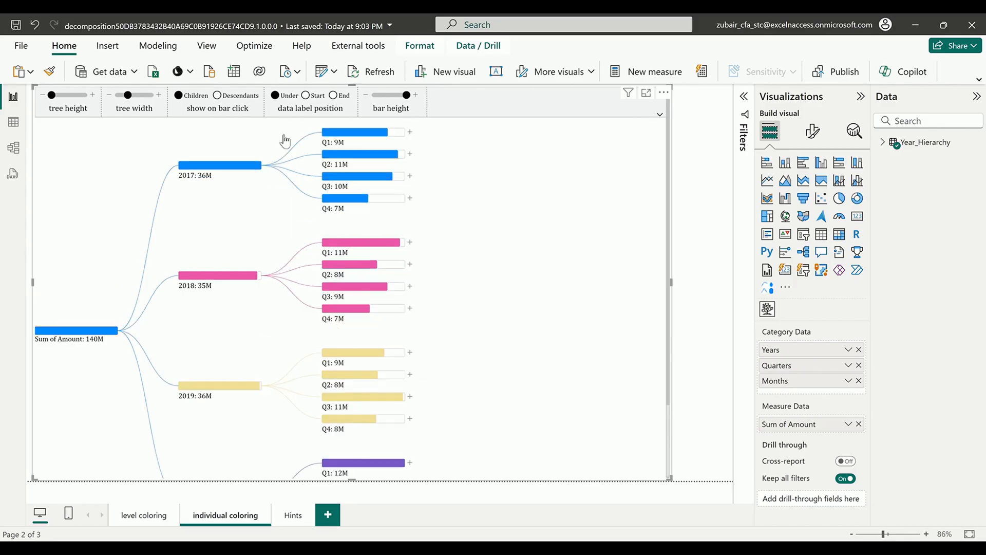